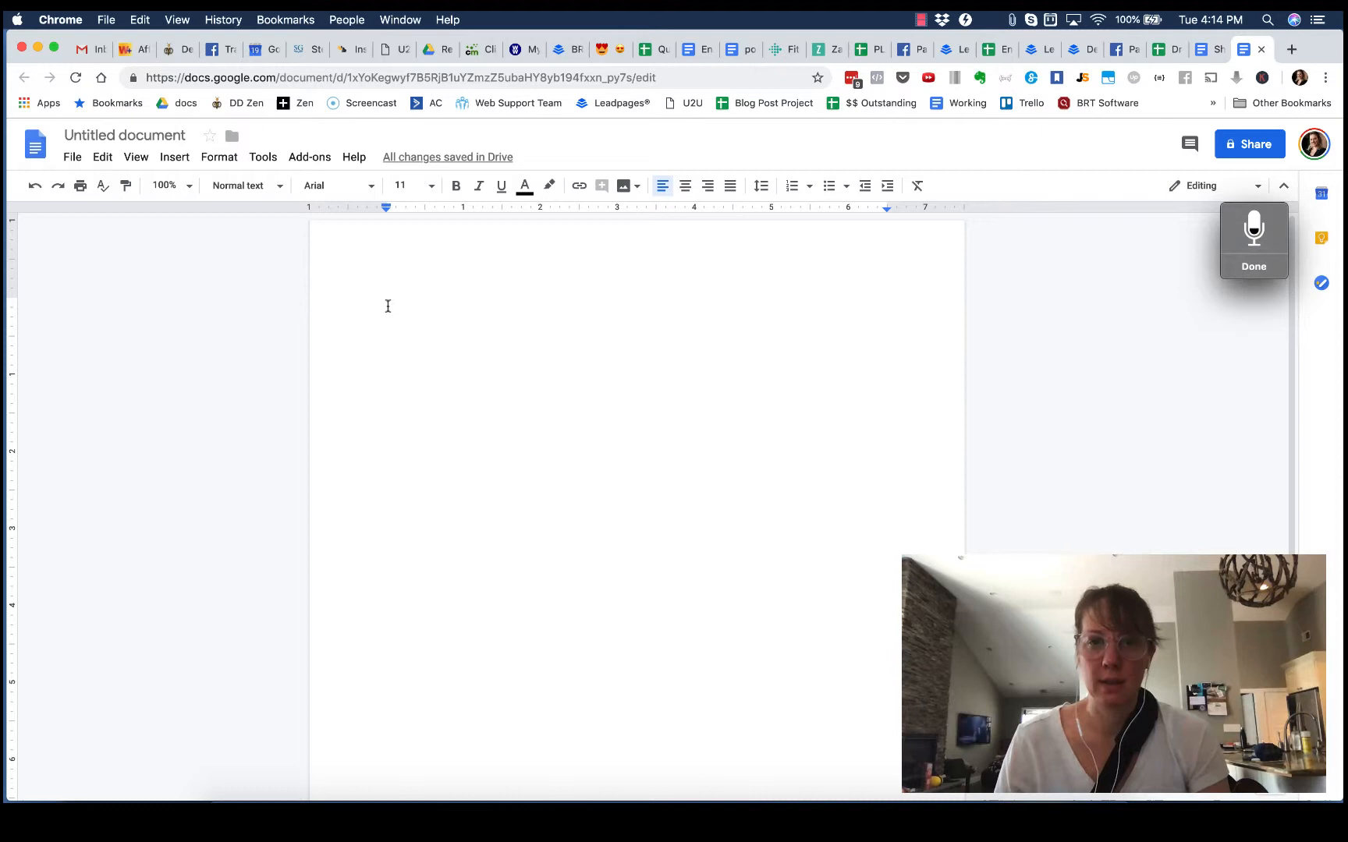
- Finish the dictation popup and bring up System Preferences from the Apple menu
{"action": "left_click", "coordinate": [1254, 235]}
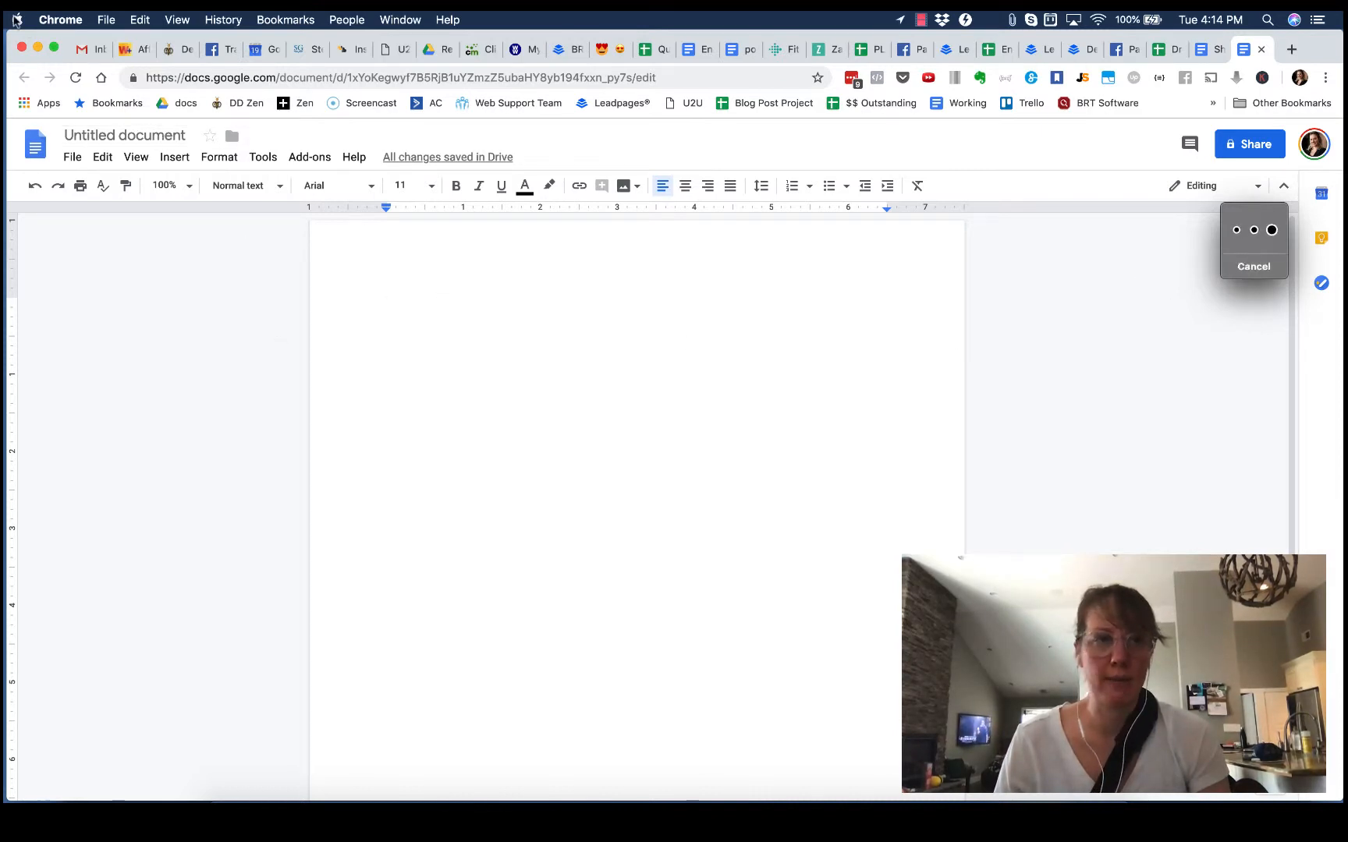
{"action": "left_click", "coordinate": [15, 19]}
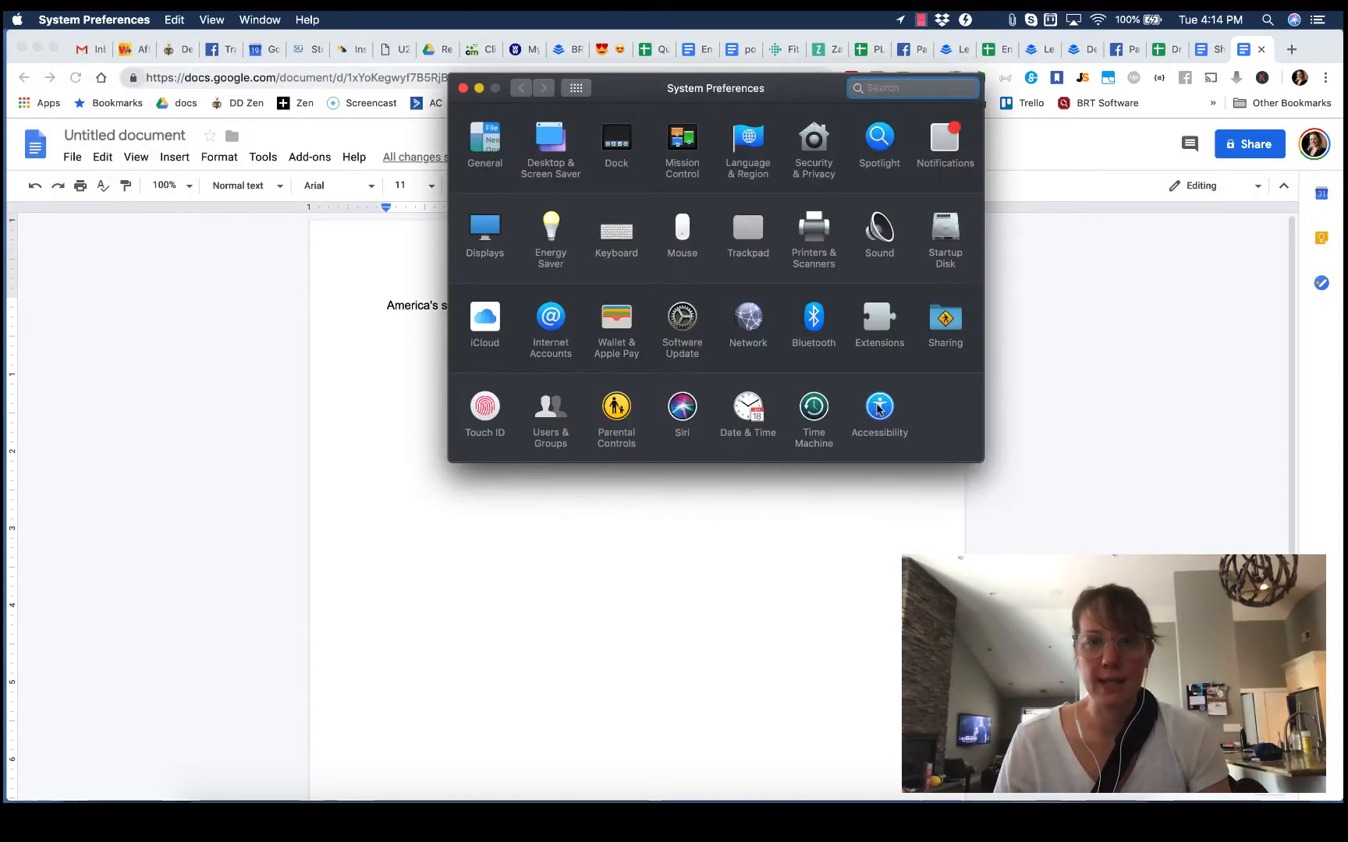
- Go into Accessibility and show the Dictation Commands list
{"action": "left_click", "coordinate": [880, 406]}
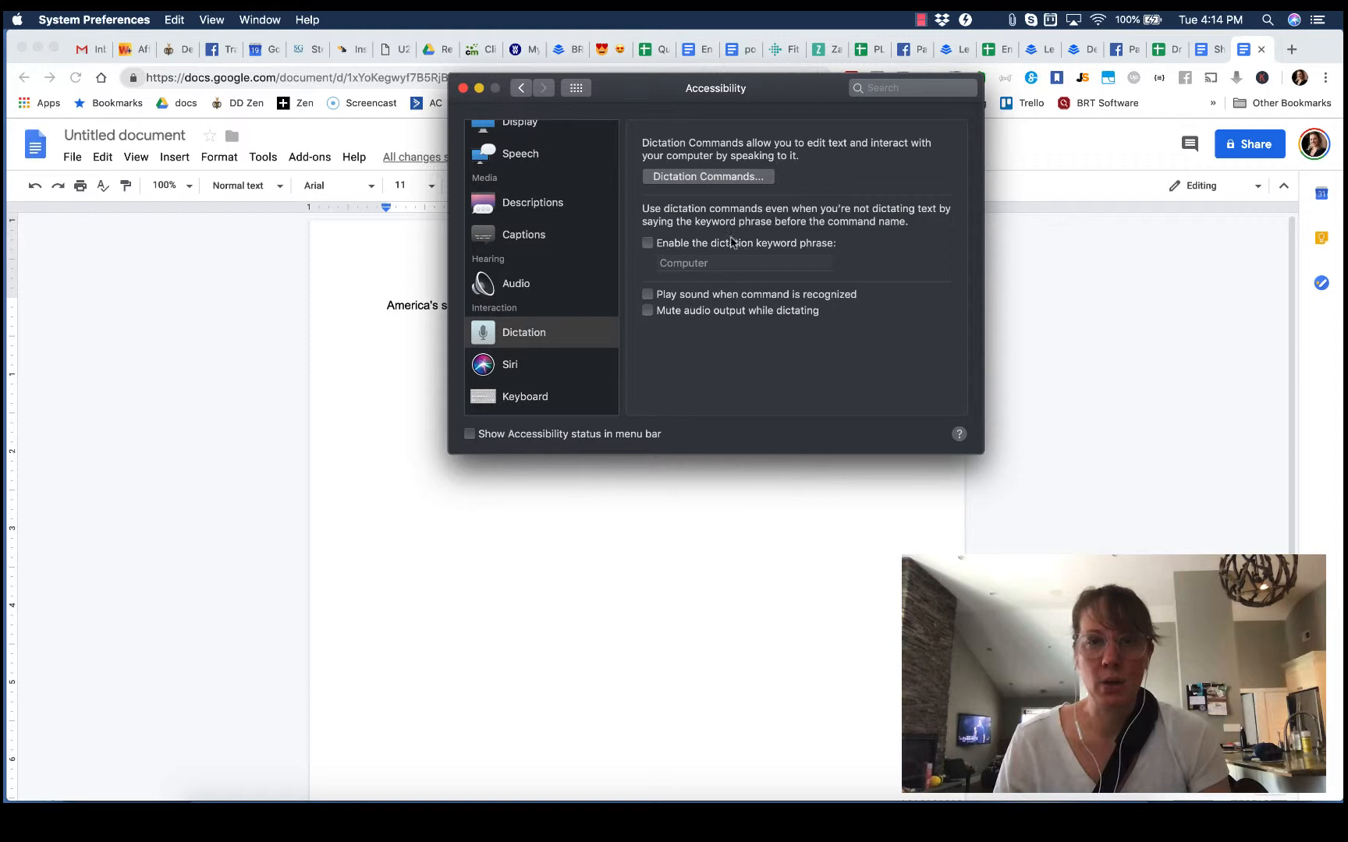
{"action": "left_click", "coordinate": [709, 177]}
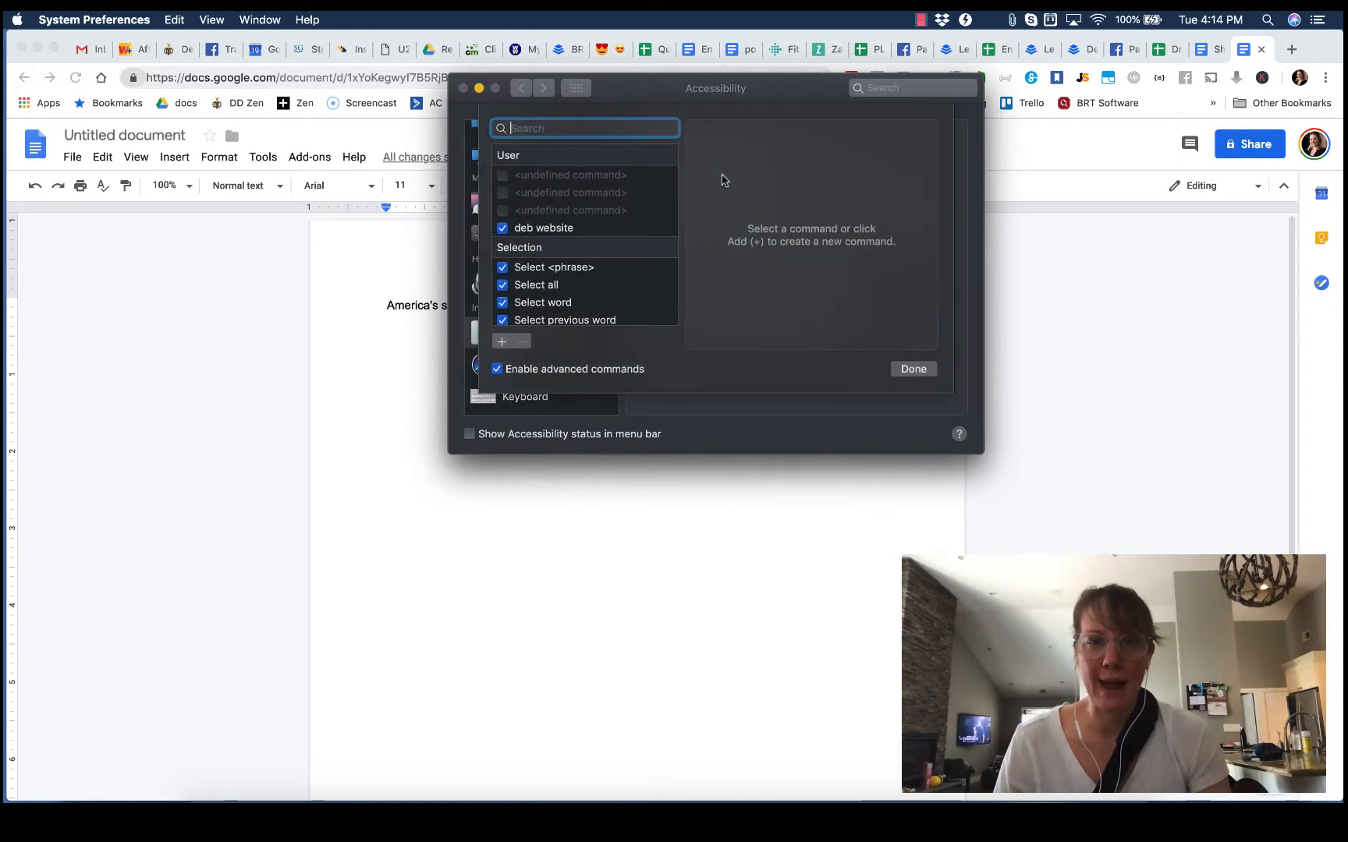
{"action": "mouse_move", "coordinate": [669, 225]}
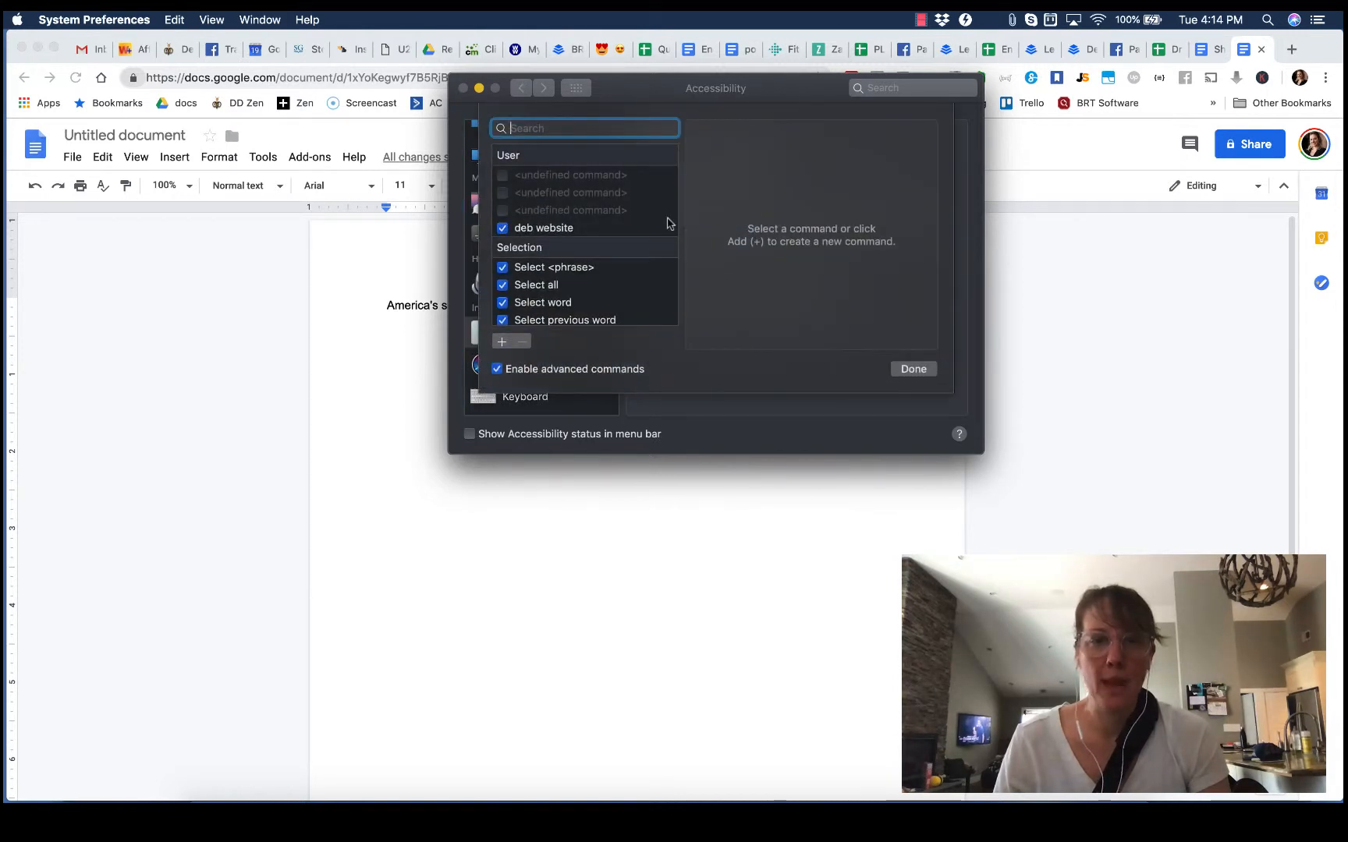
- Scroll through the selection and navigation dictation commands in the list
{"action": "scroll", "scroll_direction": "down", "scroll_amount": 3}
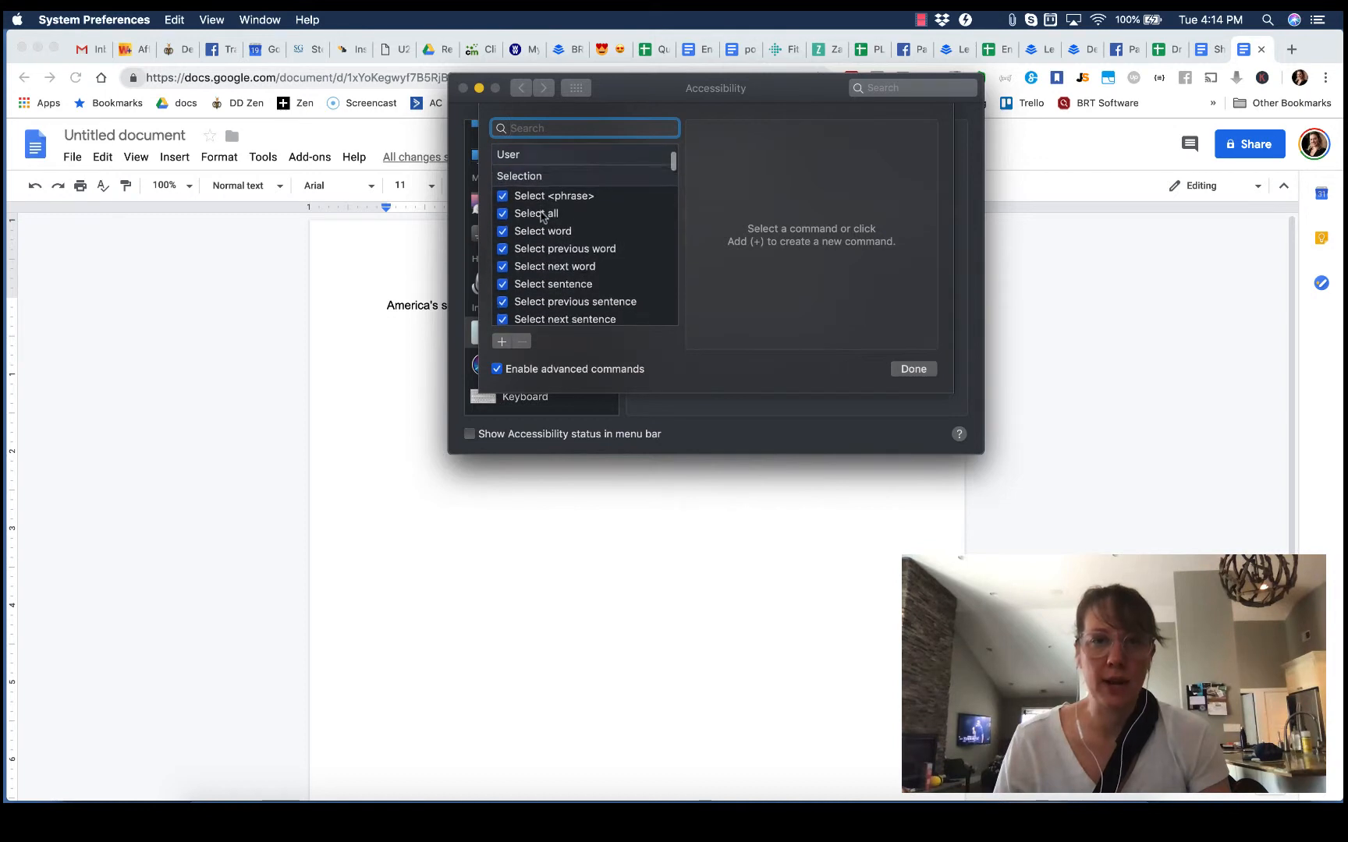
{"action": "scroll", "scroll_direction": "down", "scroll_amount": 3}
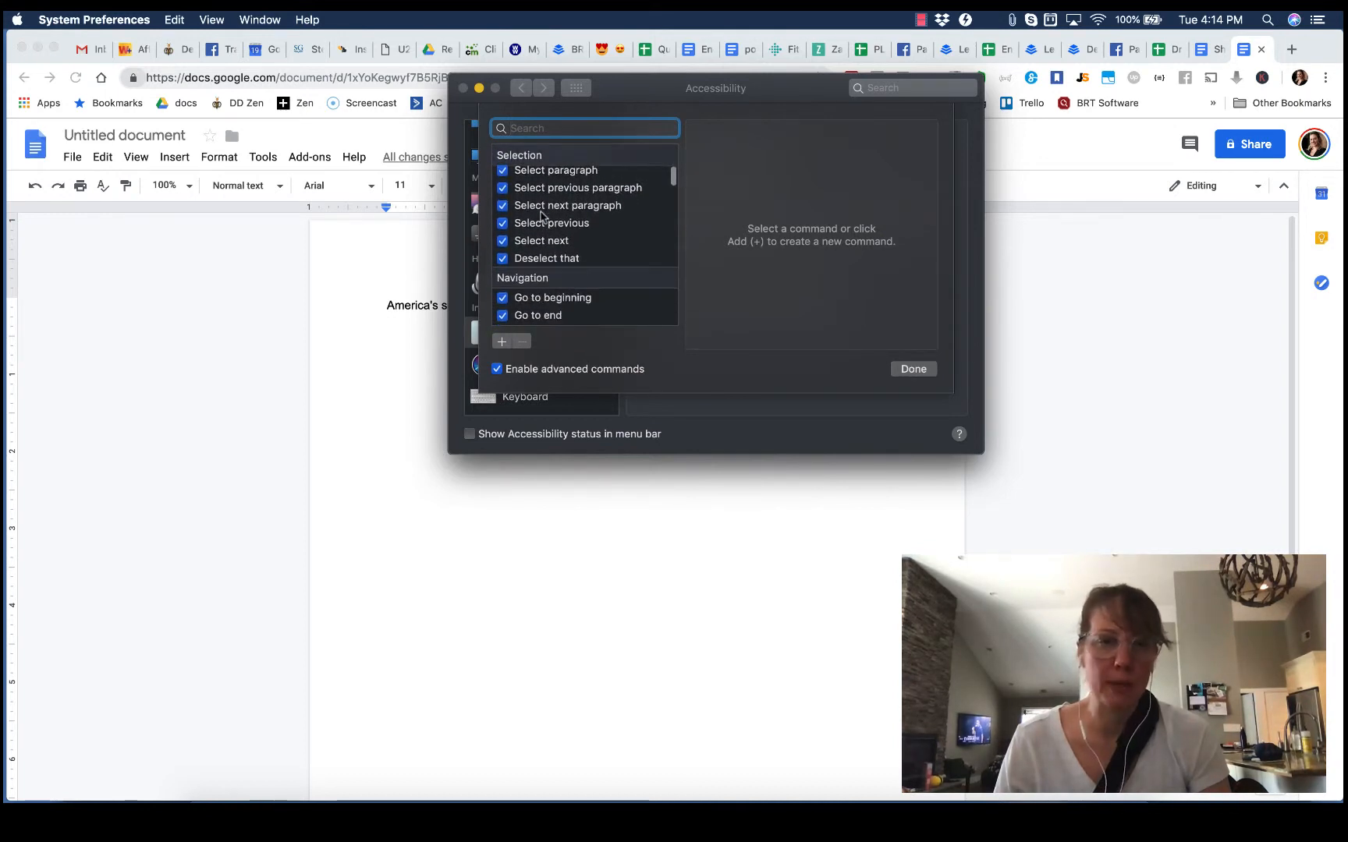
{"action": "scroll", "scroll_direction": "down", "scroll_amount": 3}
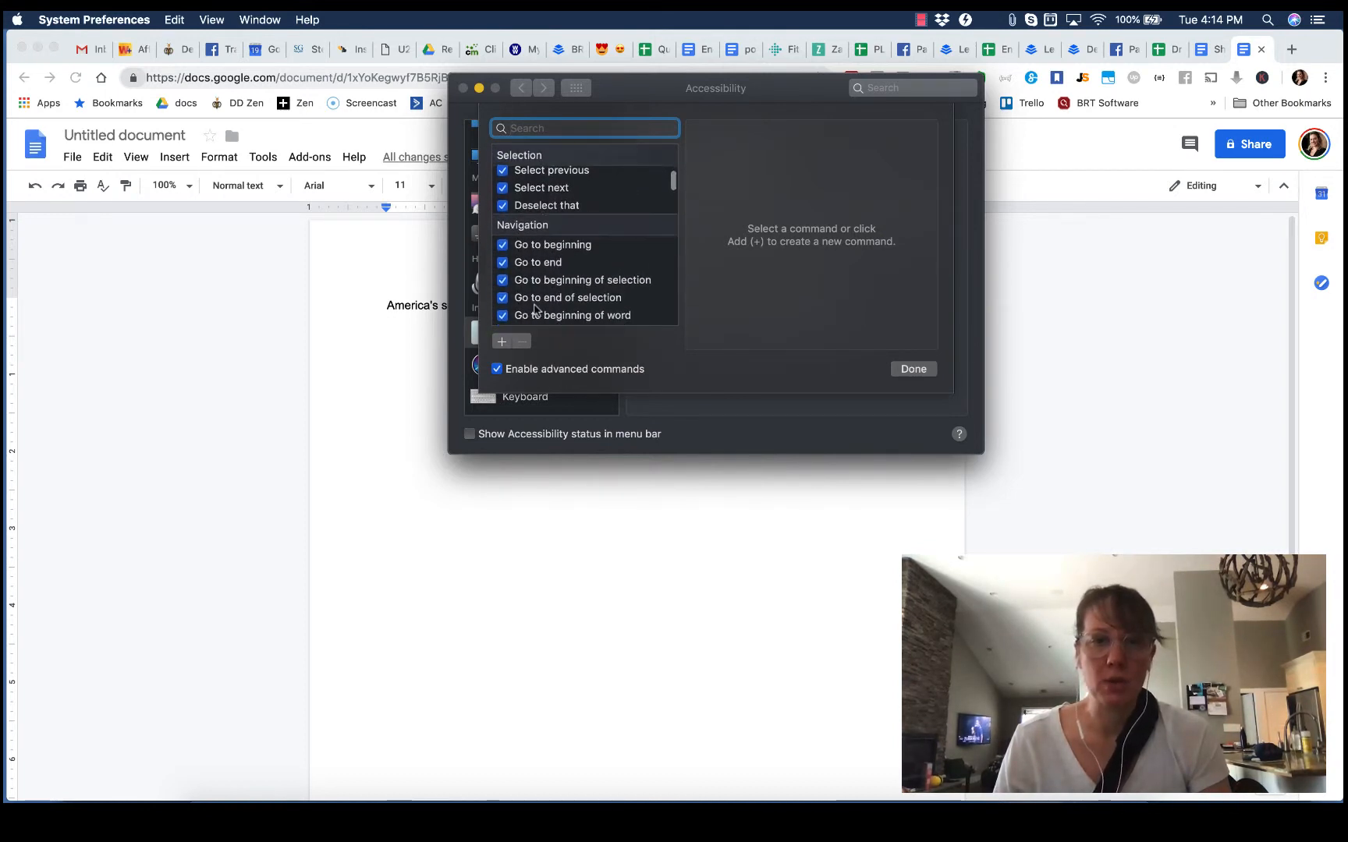
{"action": "scroll", "scroll_direction": "down", "scroll_amount": 3}
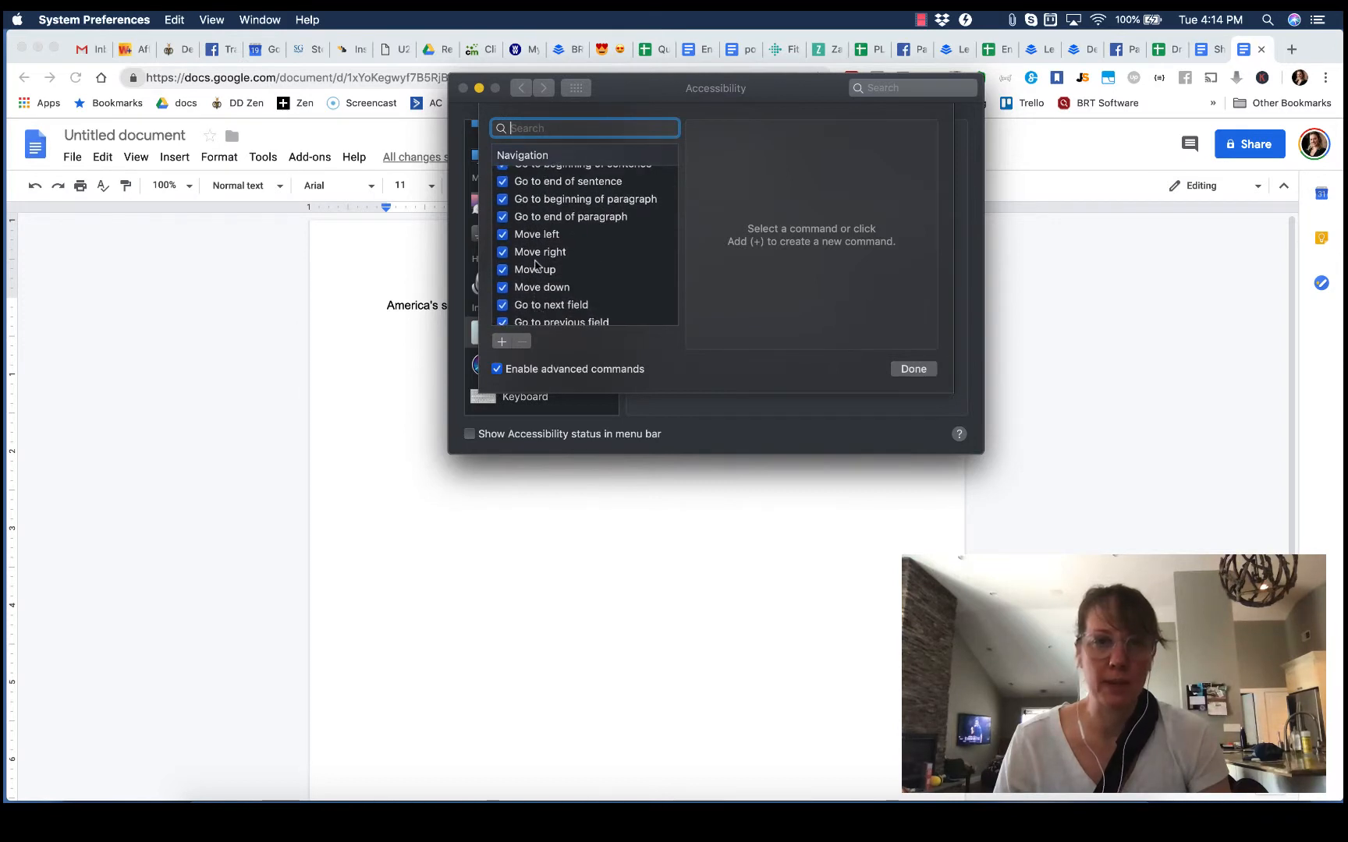
{"action": "scroll", "scroll_direction": "down", "scroll_amount": 3}
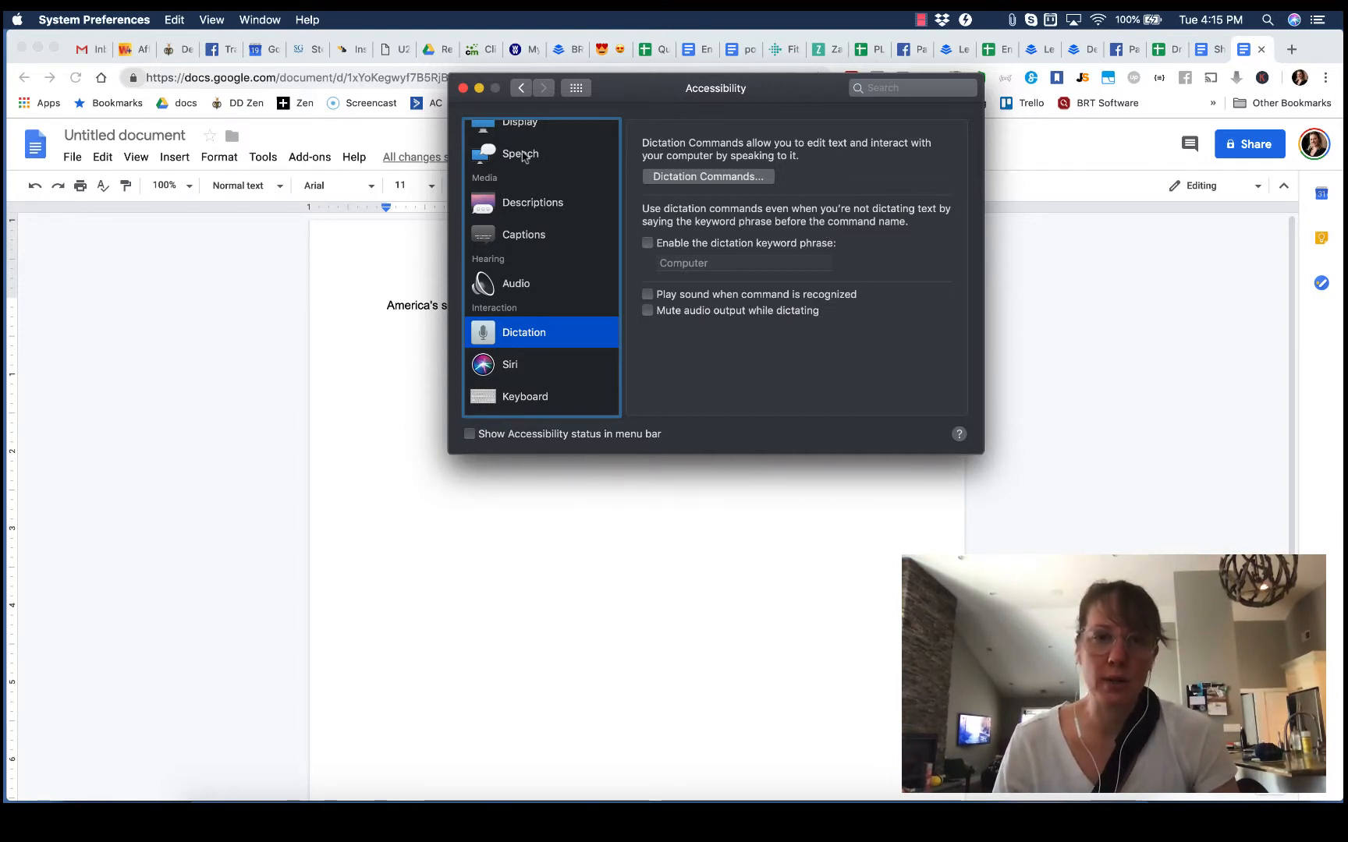
- Reach the Keyboard Text pane via Accessibility's Keyboard settings and Keyboard Preferences
{"action": "left_click", "coordinate": [521, 153]}
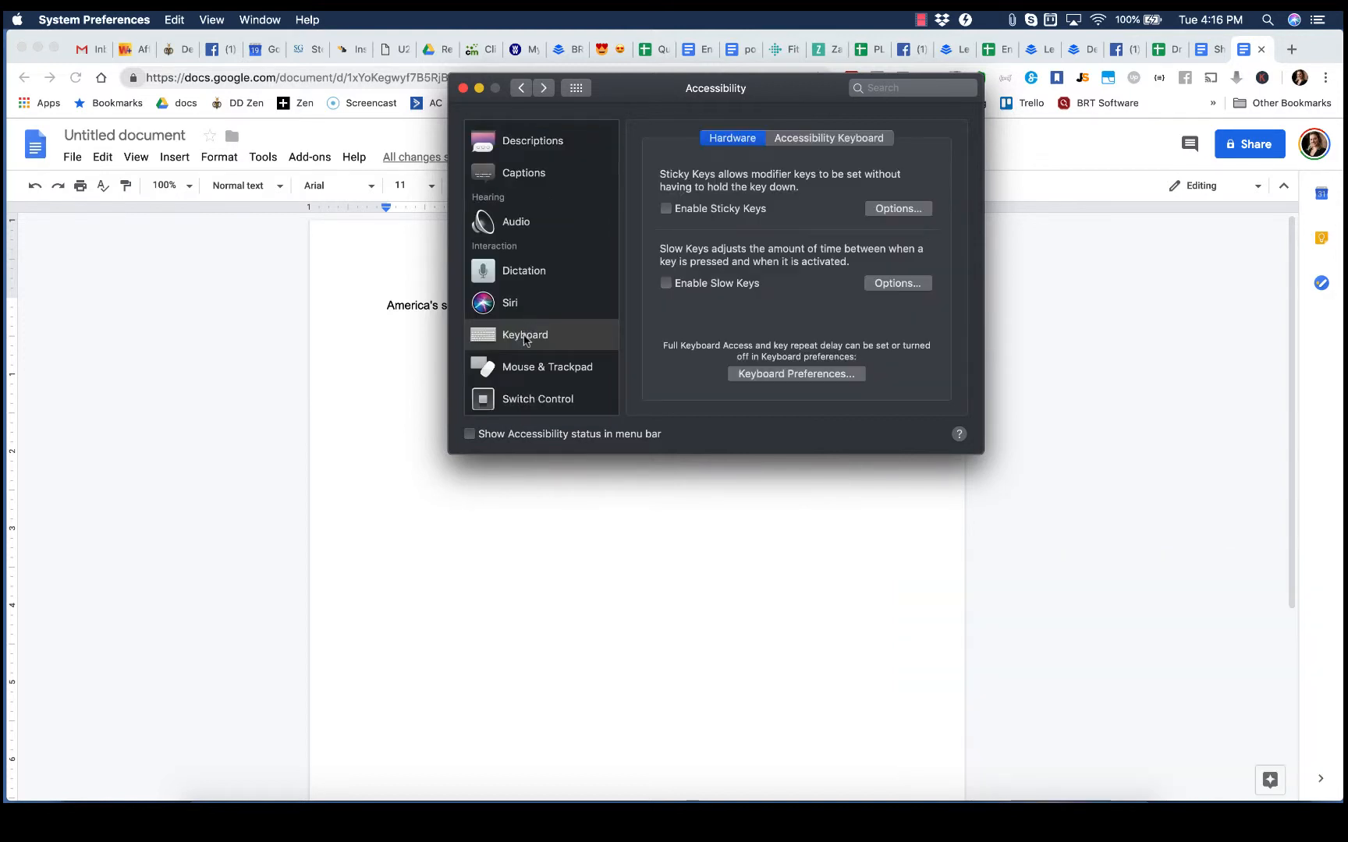
{"action": "left_click", "coordinate": [524, 335]}
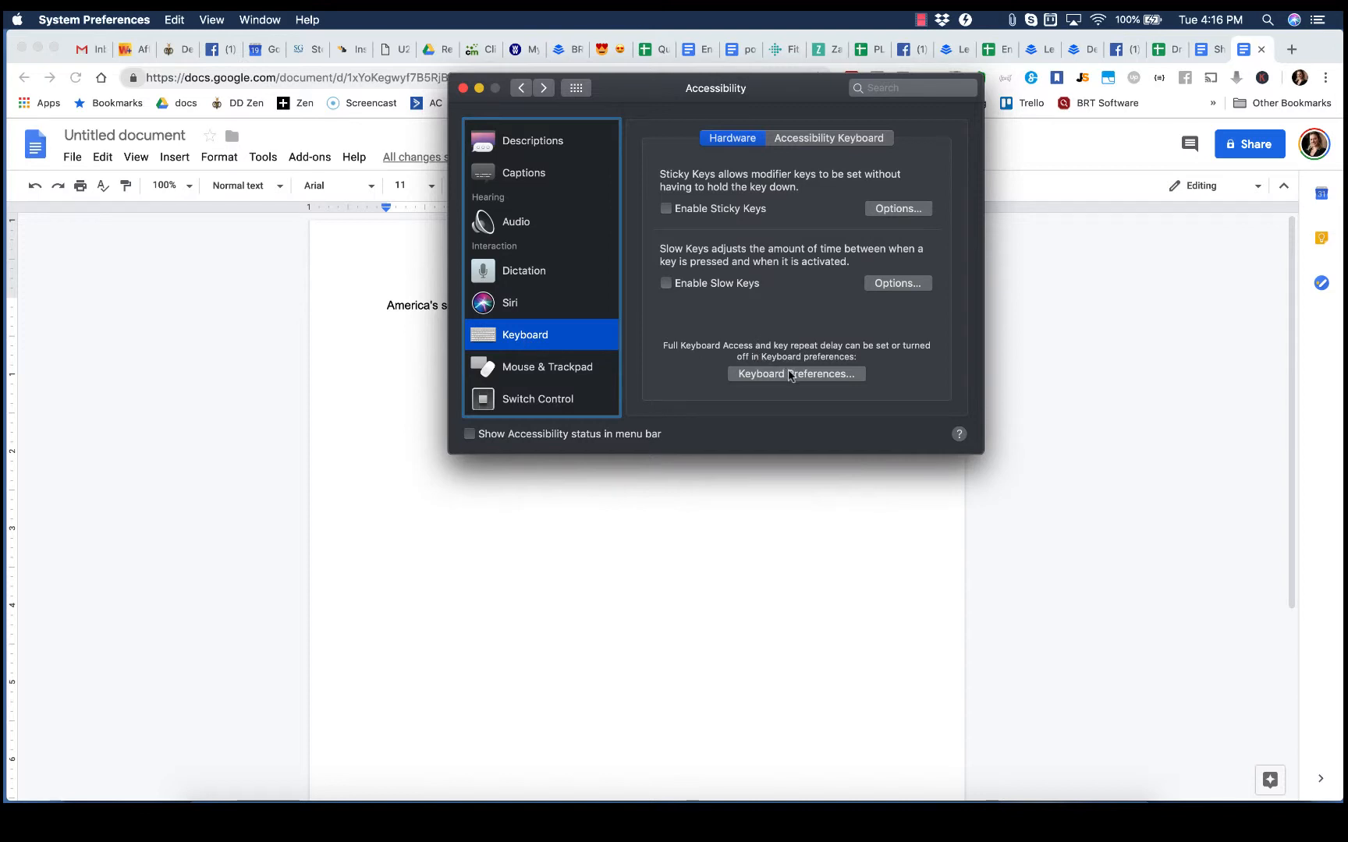
{"action": "left_click", "coordinate": [795, 375]}
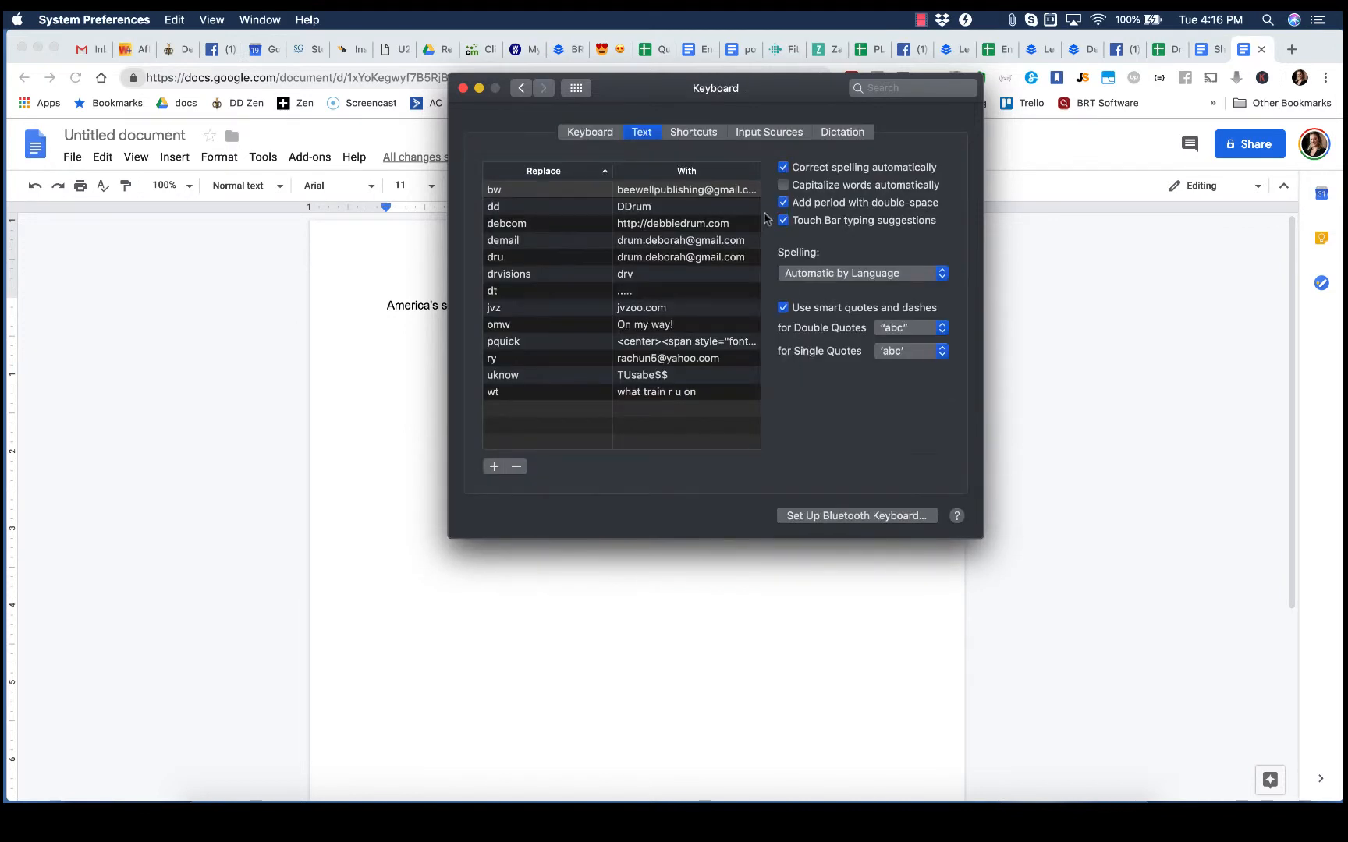
{"action": "left_click", "coordinate": [843, 133]}
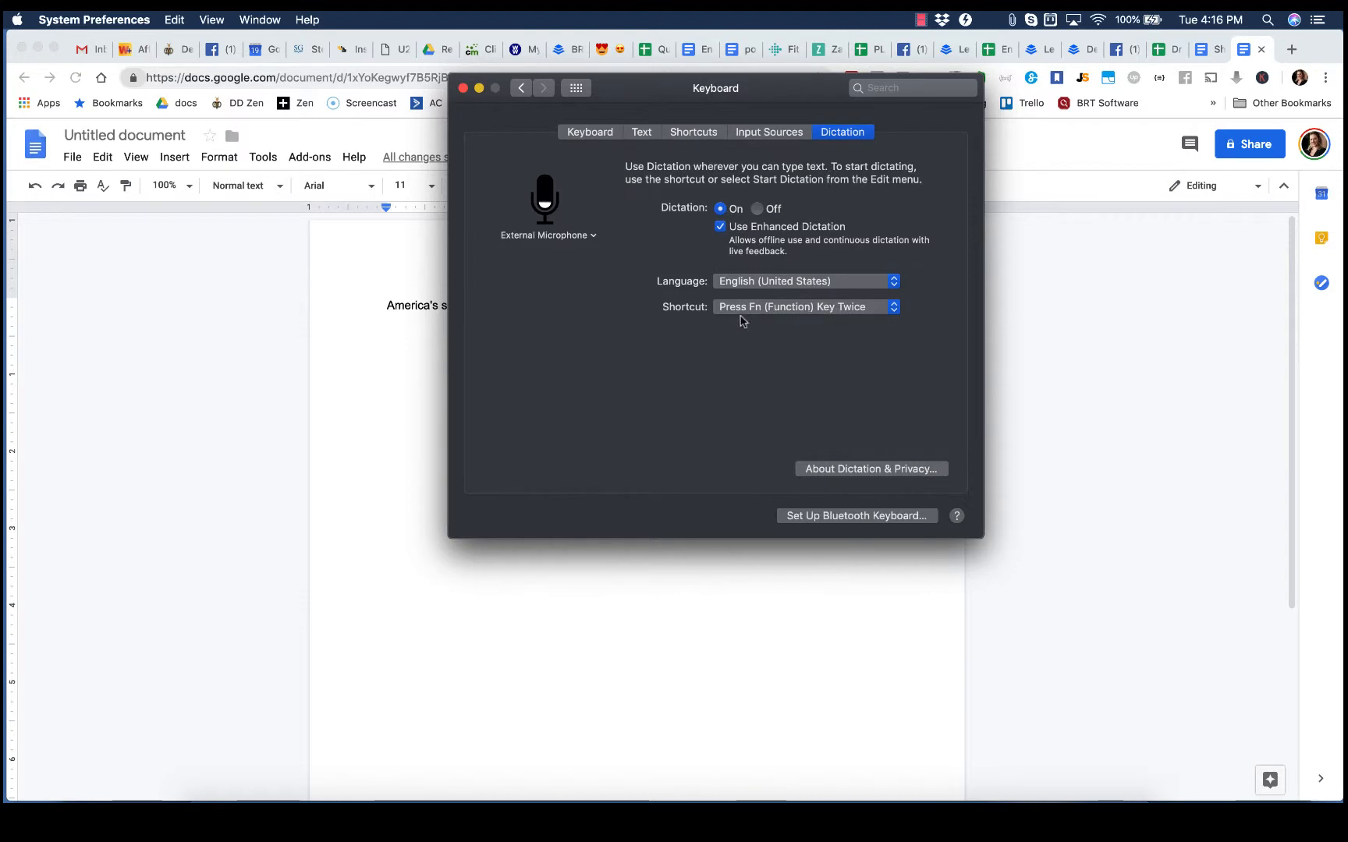
{"action": "mouse_move", "coordinate": [792, 332]}
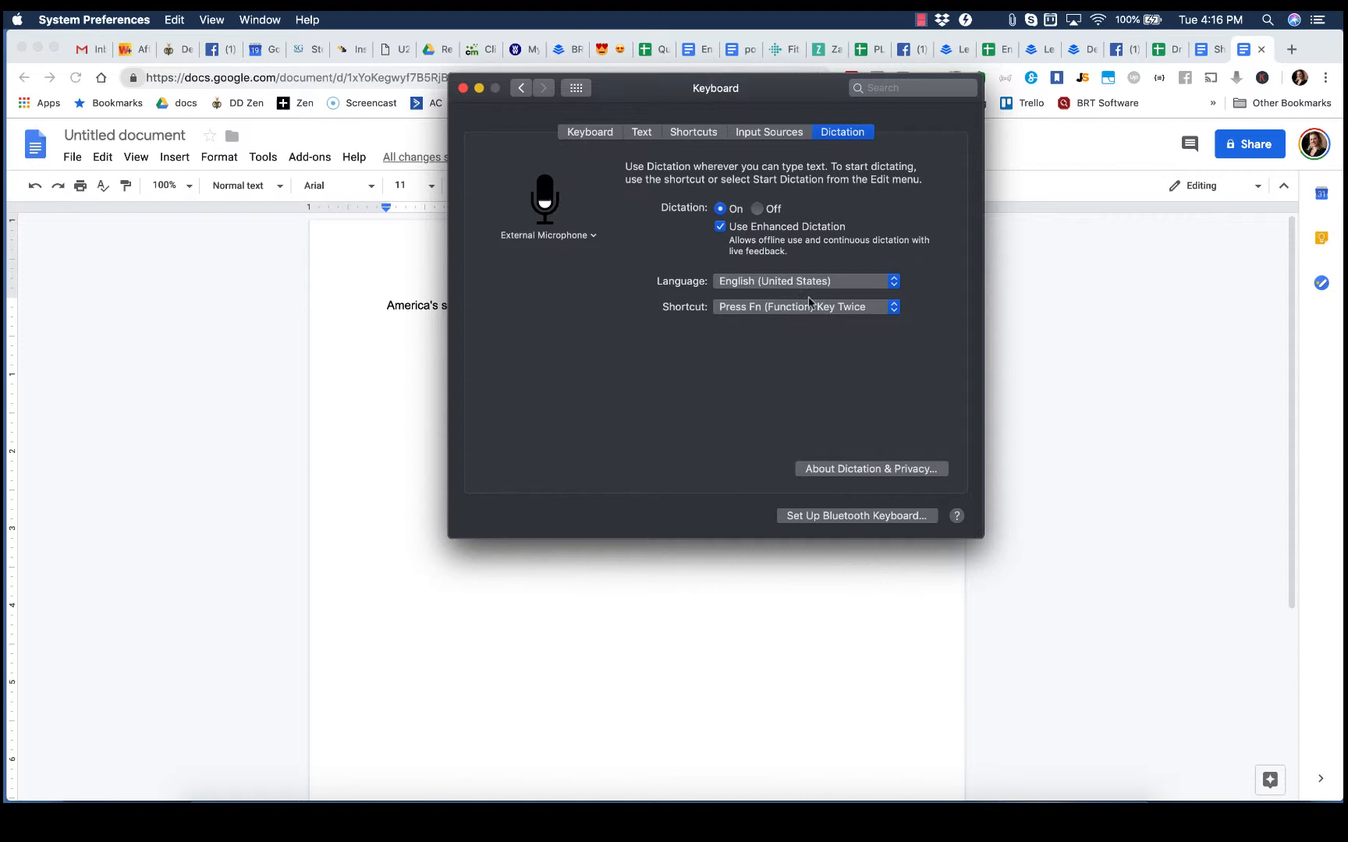
{"action": "mouse_move", "coordinate": [766, 179]}
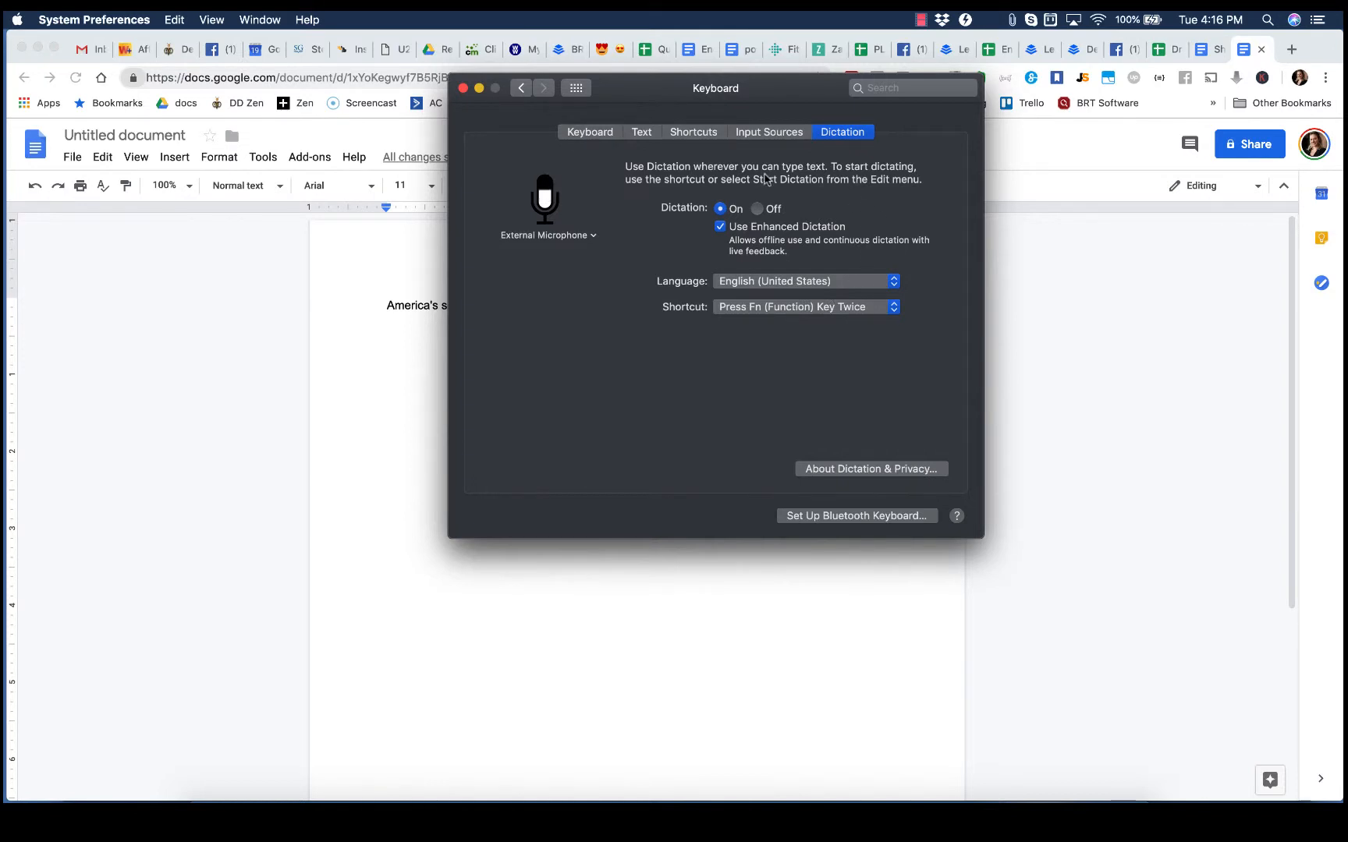
{"action": "left_click", "coordinate": [641, 133]}
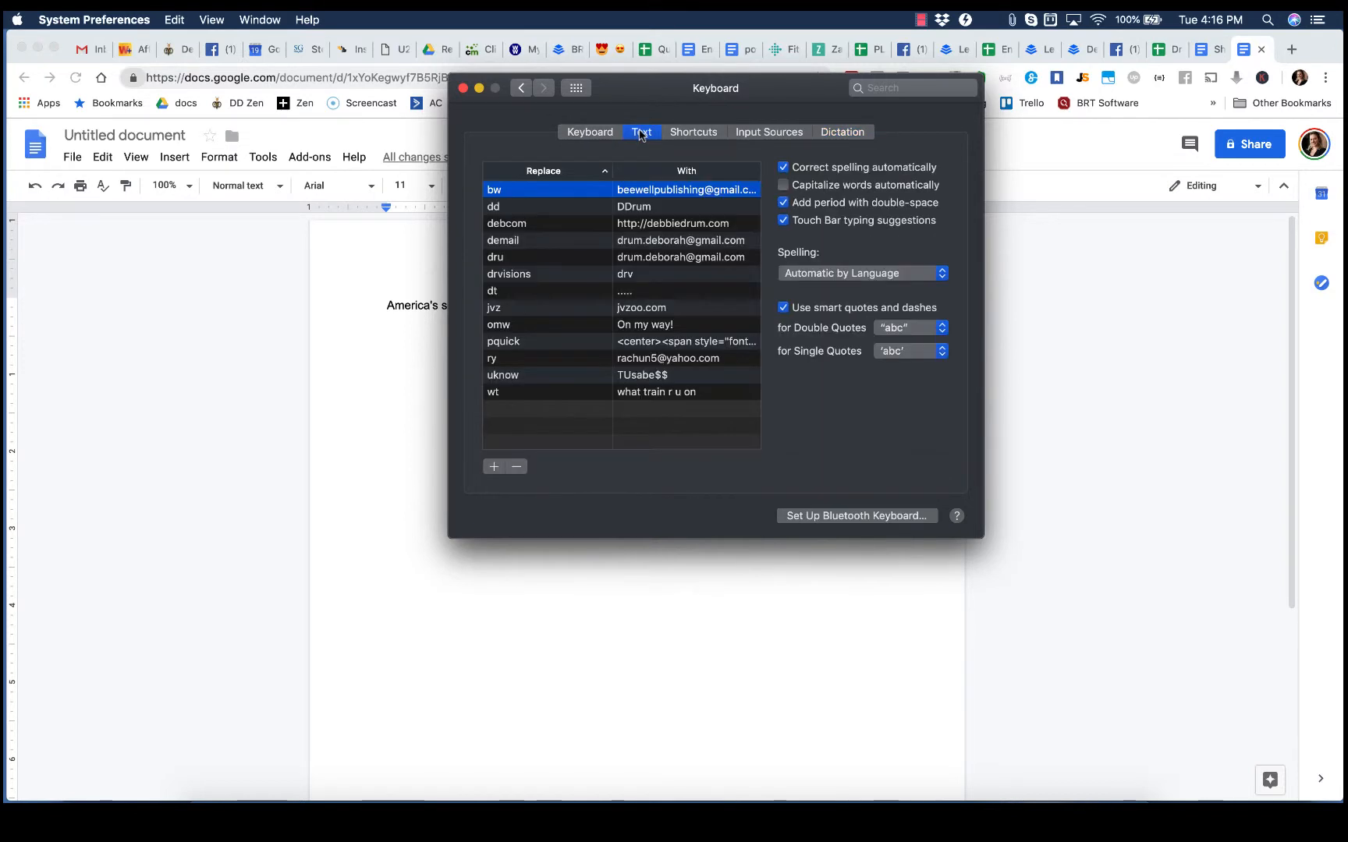
{"action": "mouse_move", "coordinate": [799, 192]}
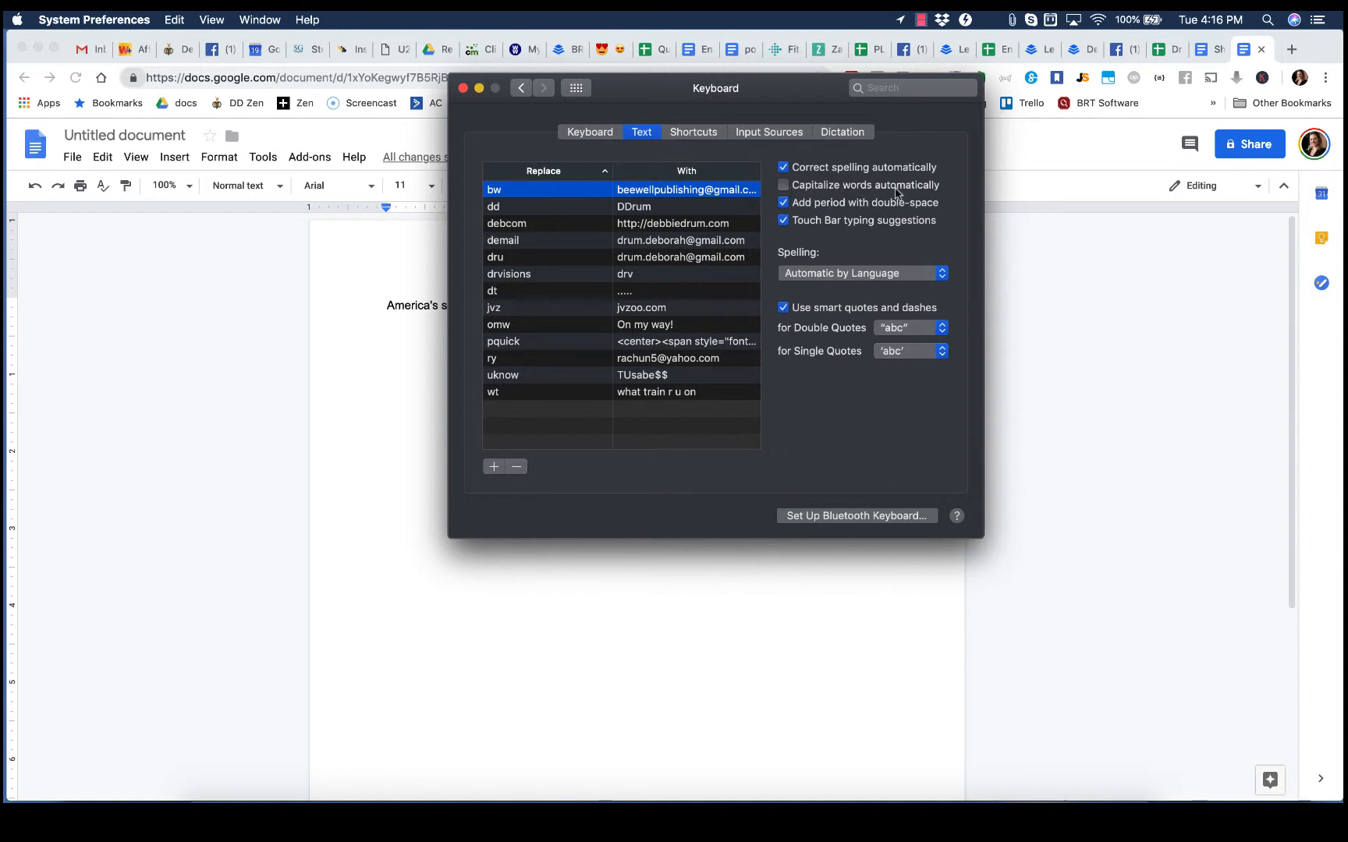
{"action": "mouse_move", "coordinate": [736, 156]}
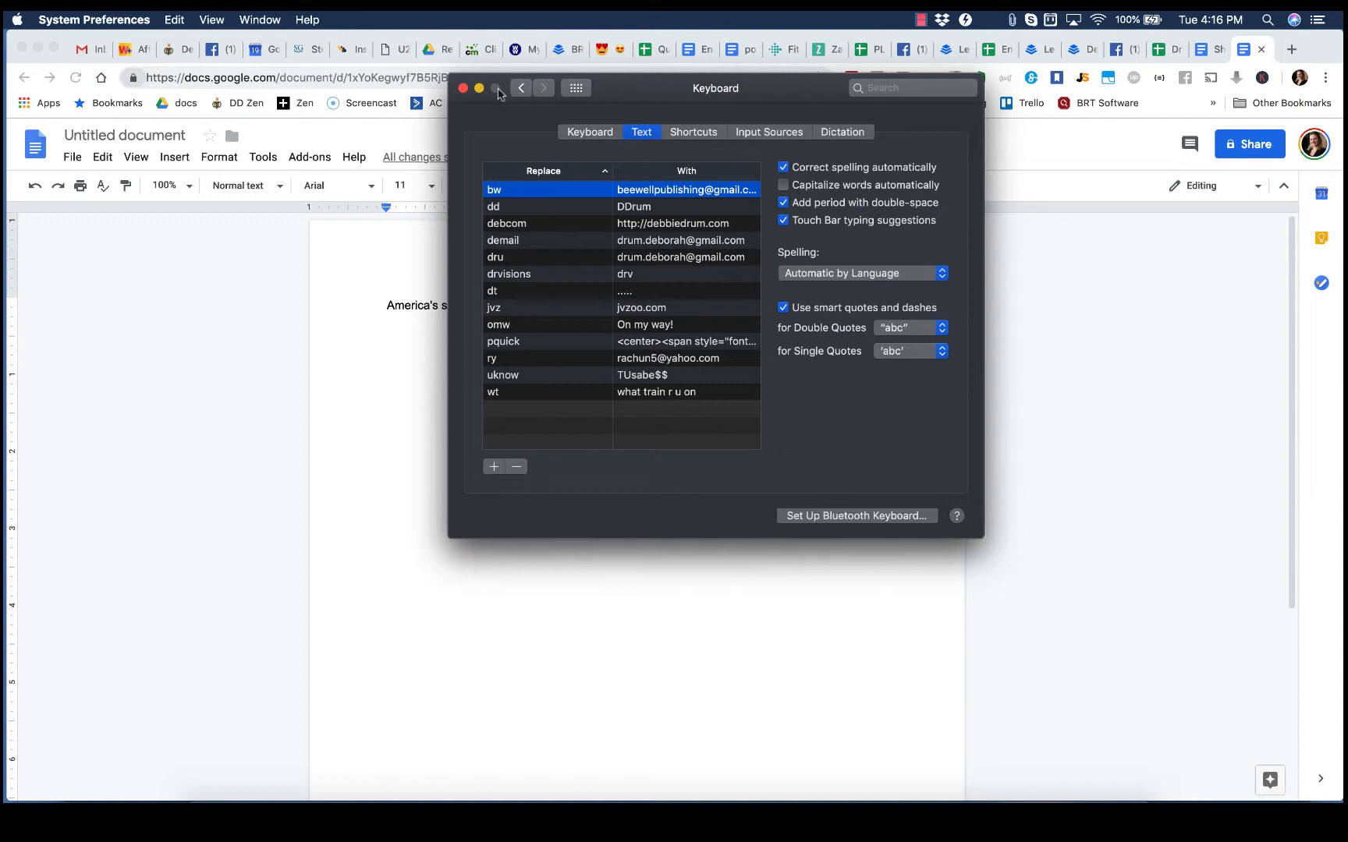
- Close the System Preferences window, leaving Capitalize words automatically unchecked
{"action": "left_click", "coordinate": [458, 87]}
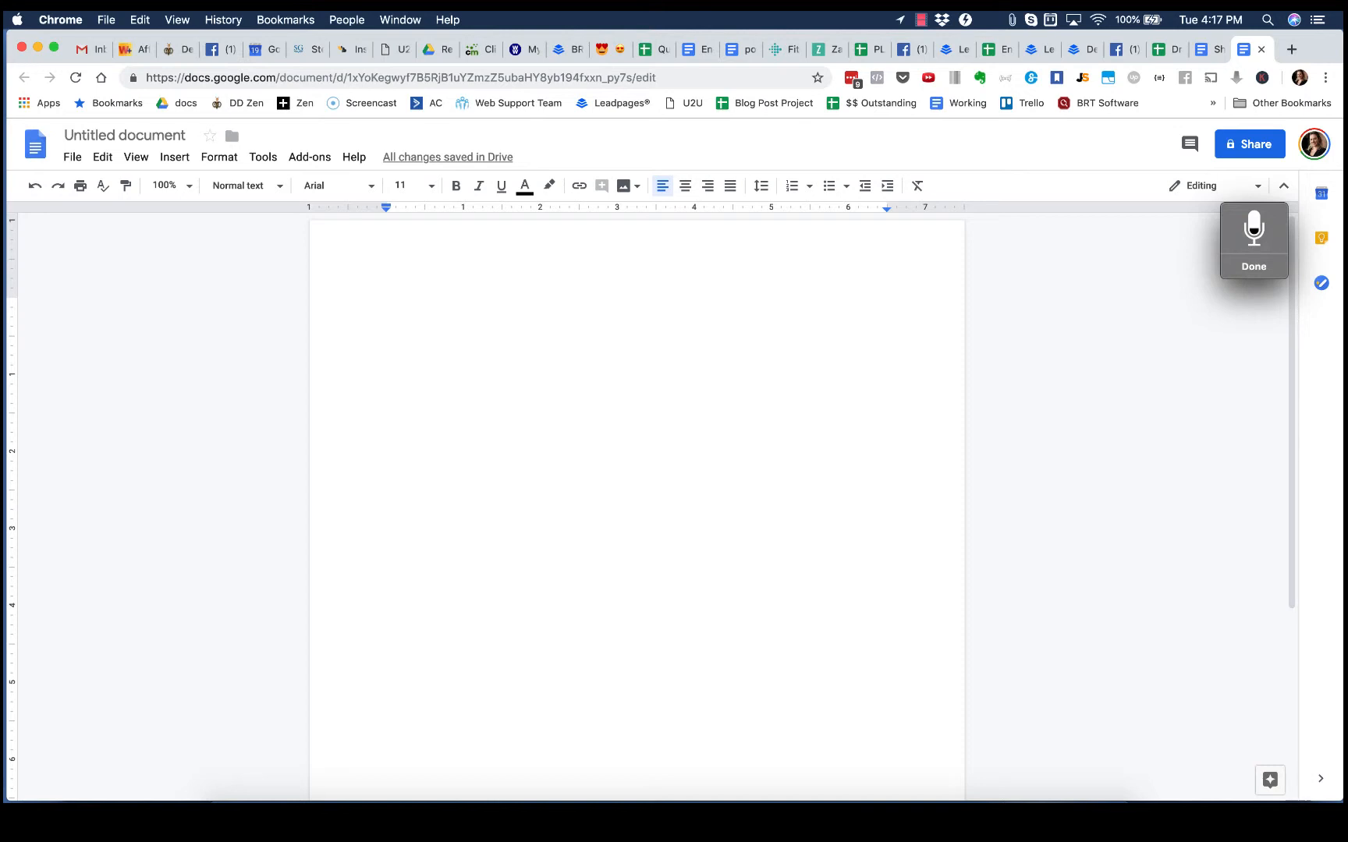
- Dictate the two cow-jumped-over-the-moon sentences, then select the word moon in the last one
{"action": "type", "text": "The cow jumped over the moon"}
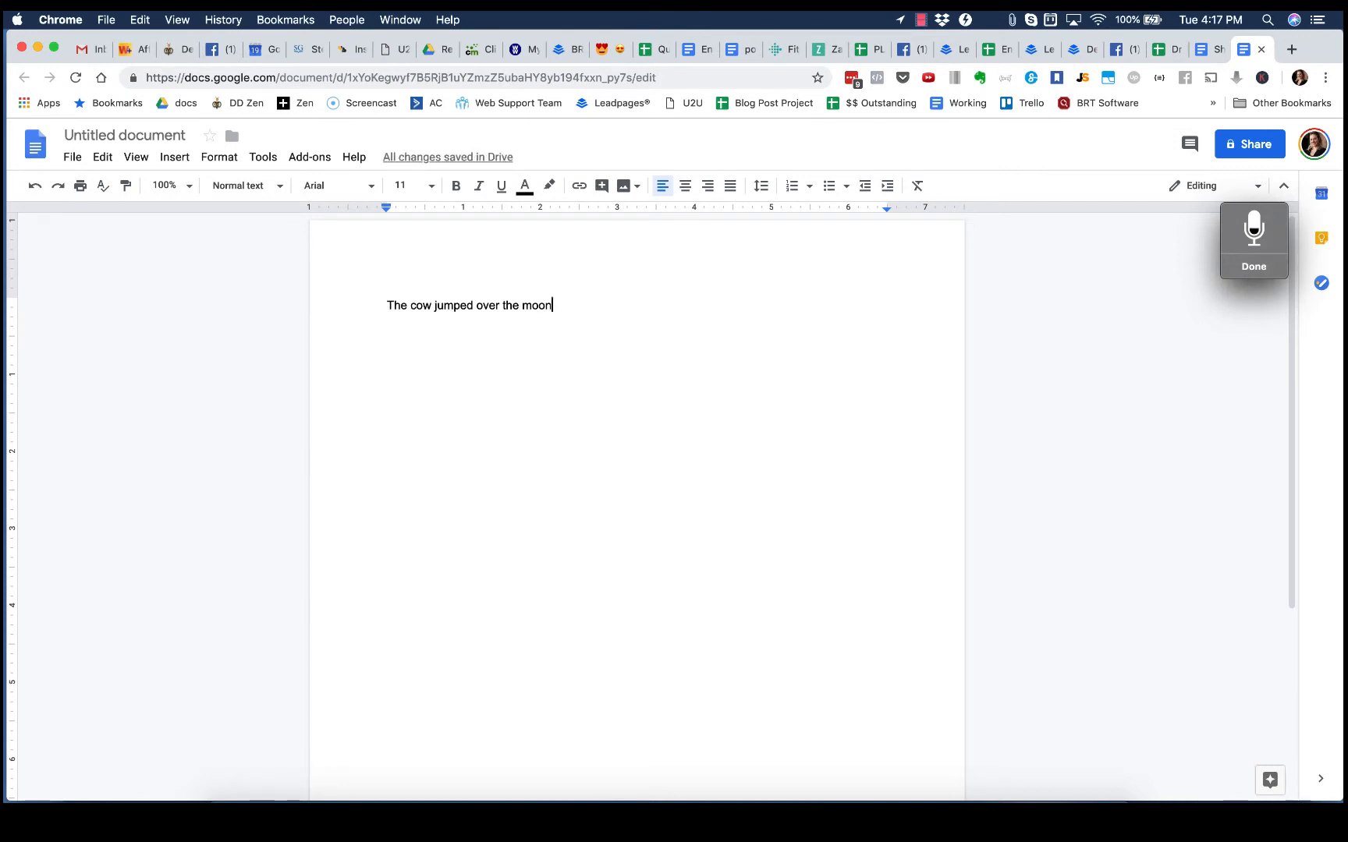
{"action": "type", "text": "and then he fell flat on his face."}
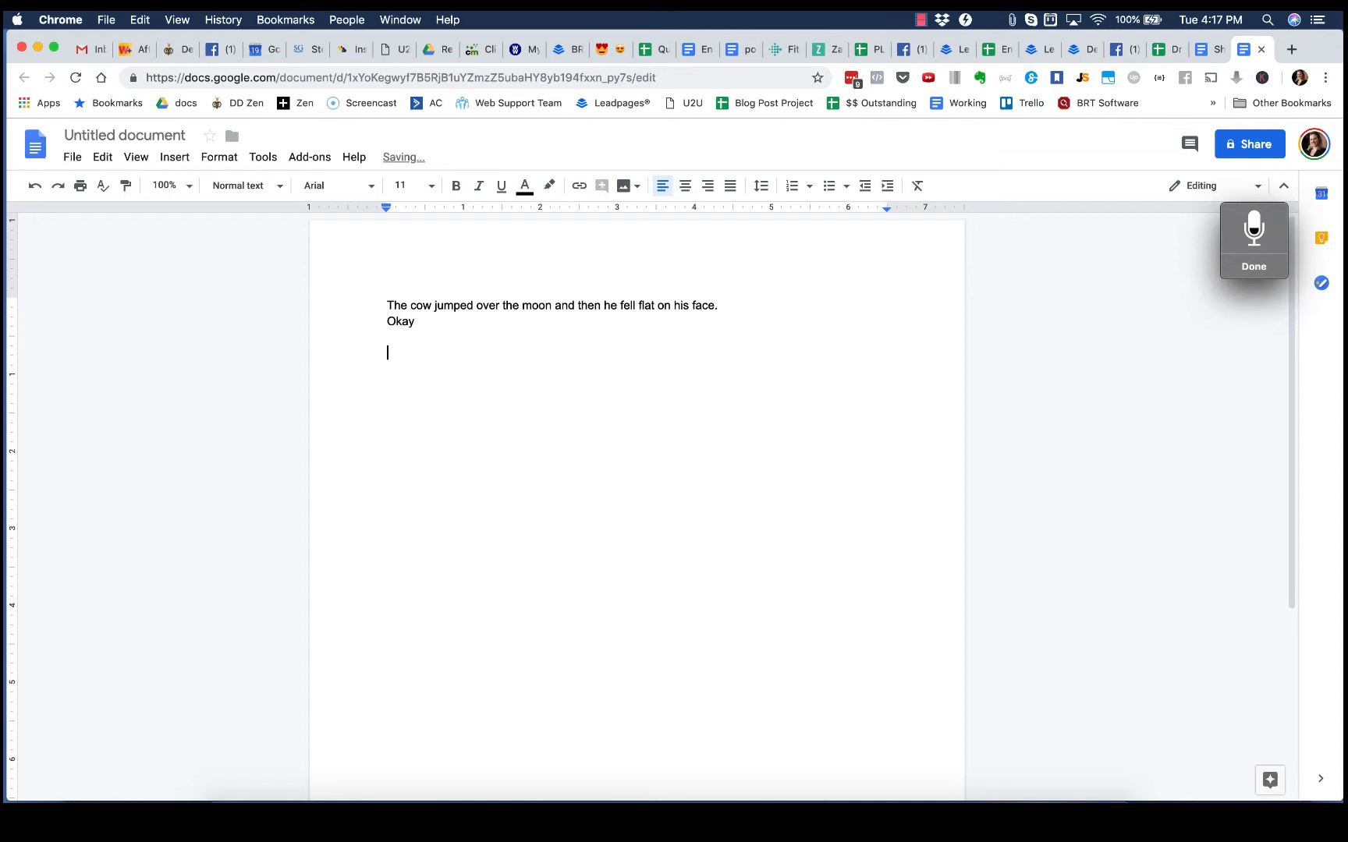
{"action": "type", "text": "The cow jumped over the"}
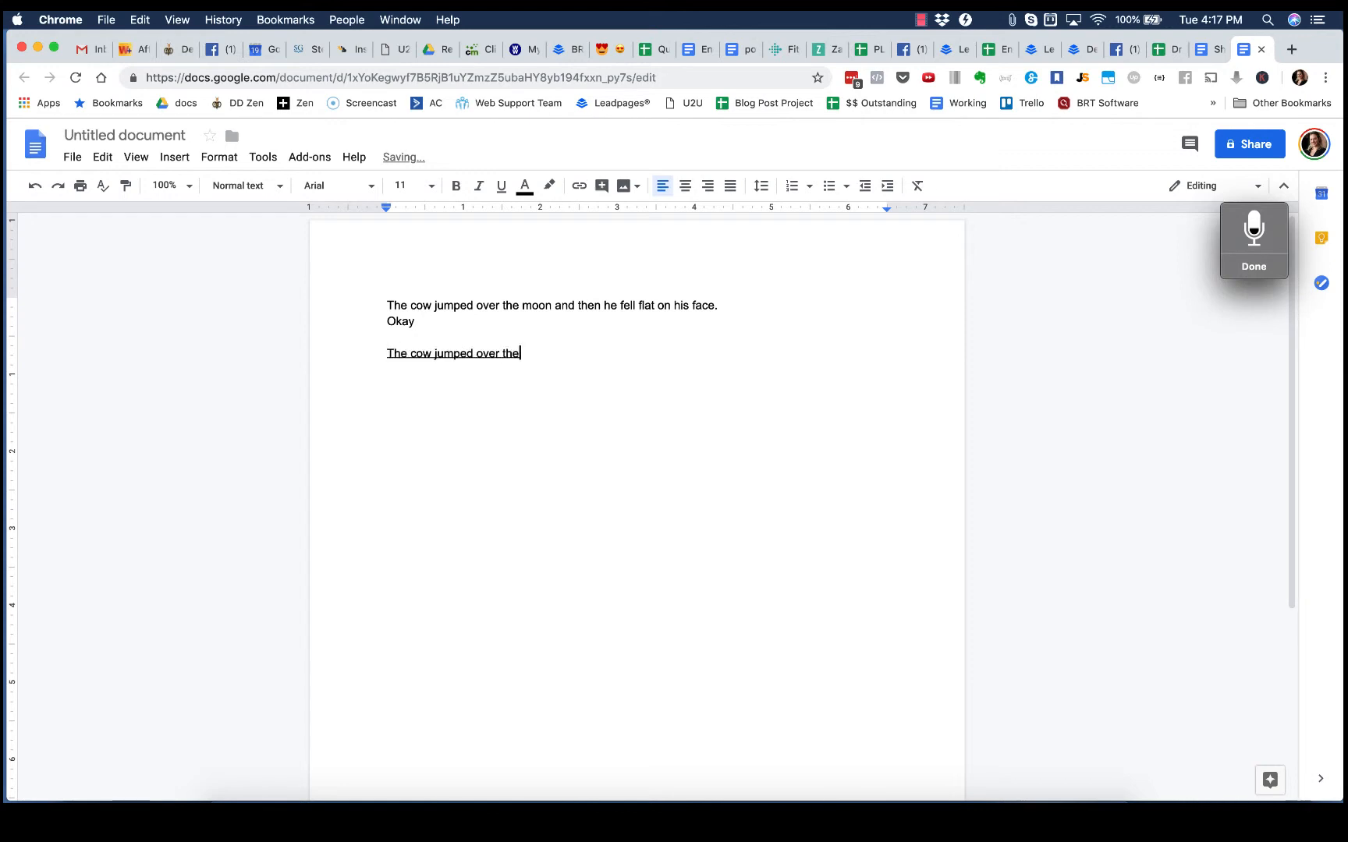
{"action": "type", "text": "moon"}
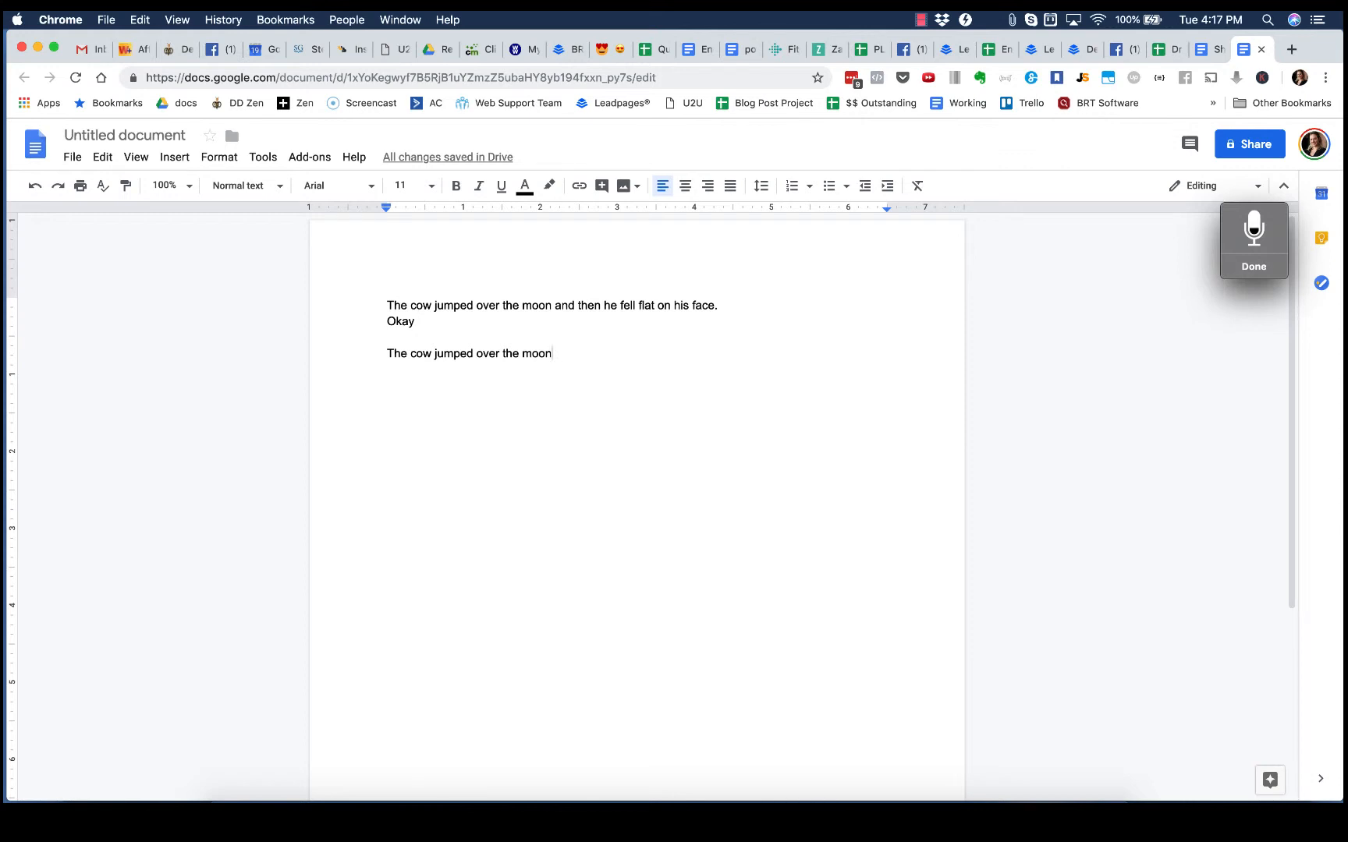
{"action": "type", "text": "he got very hurt in the process."}
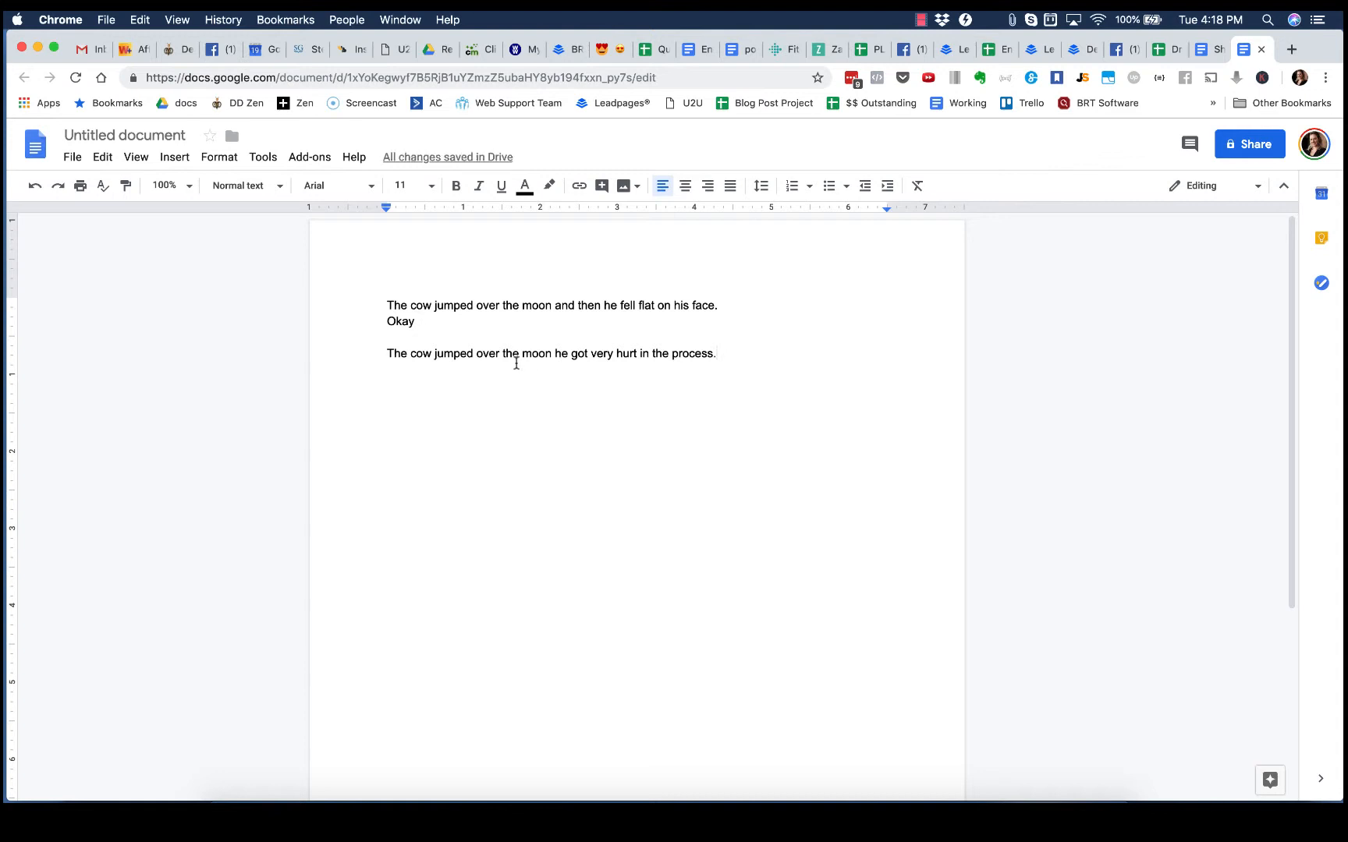
{"action": "mouse_move", "coordinate": [540, 354]}
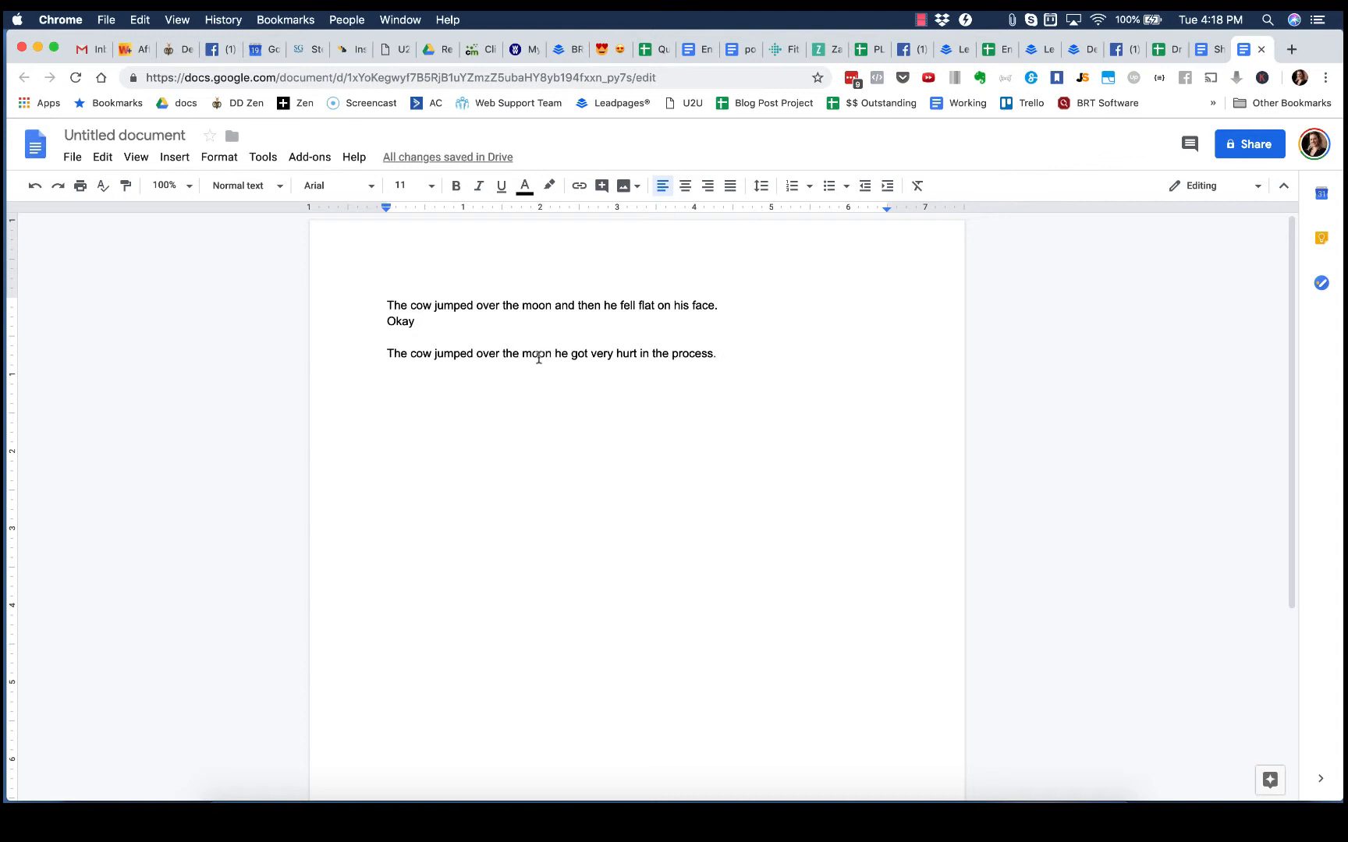
{"action": "double_click", "coordinate": [538, 354]}
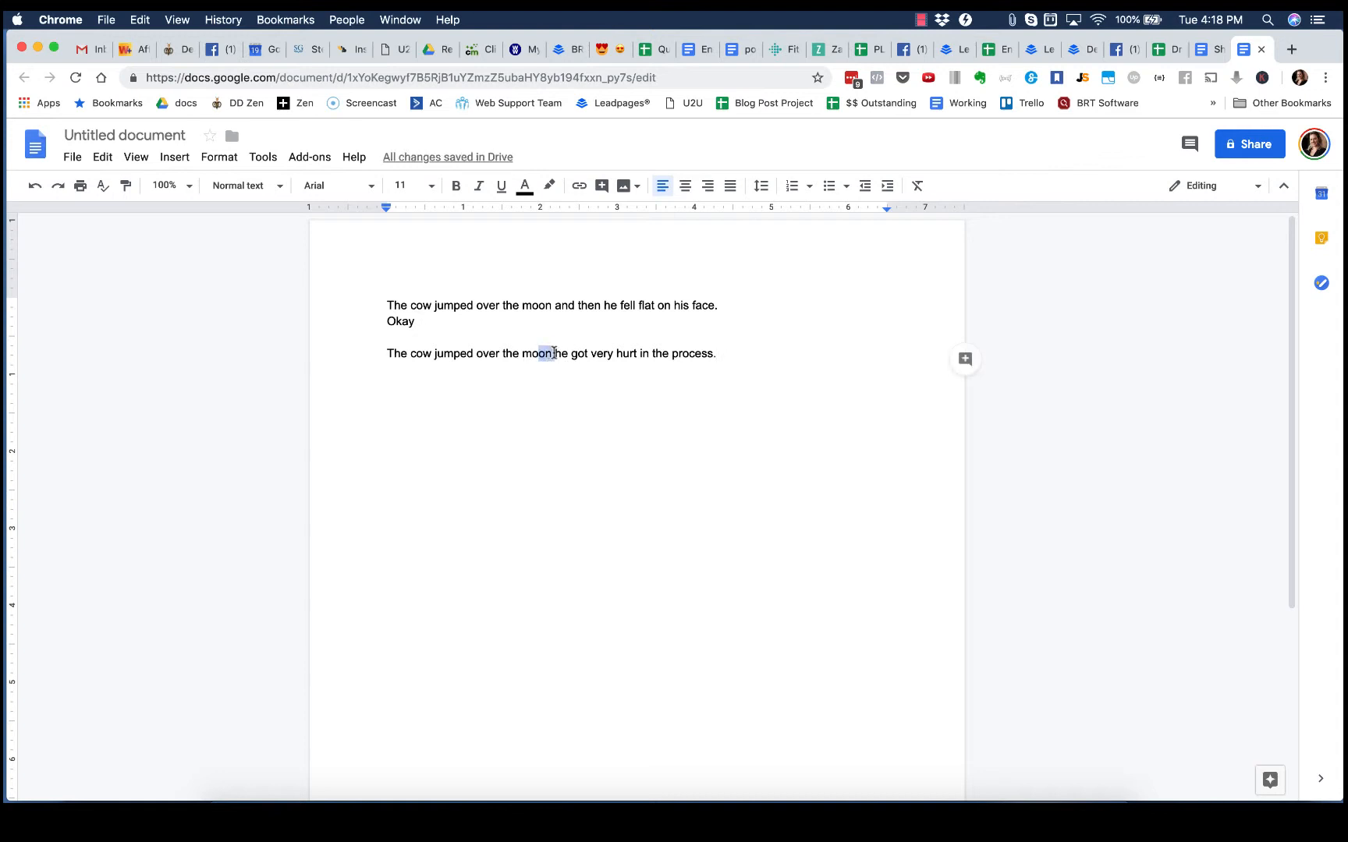